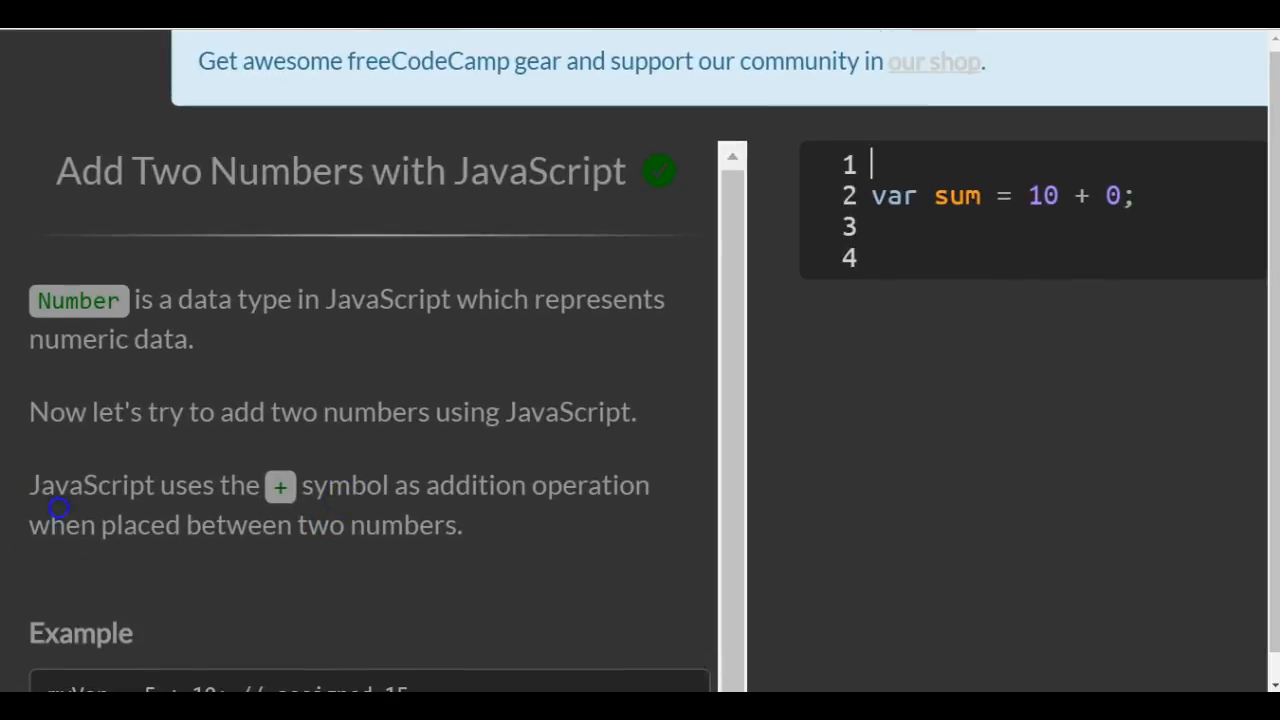
Step: Change the second operand from 0 to 10 so the line reads var sum = 10 + 10;
scroll(down, 3)
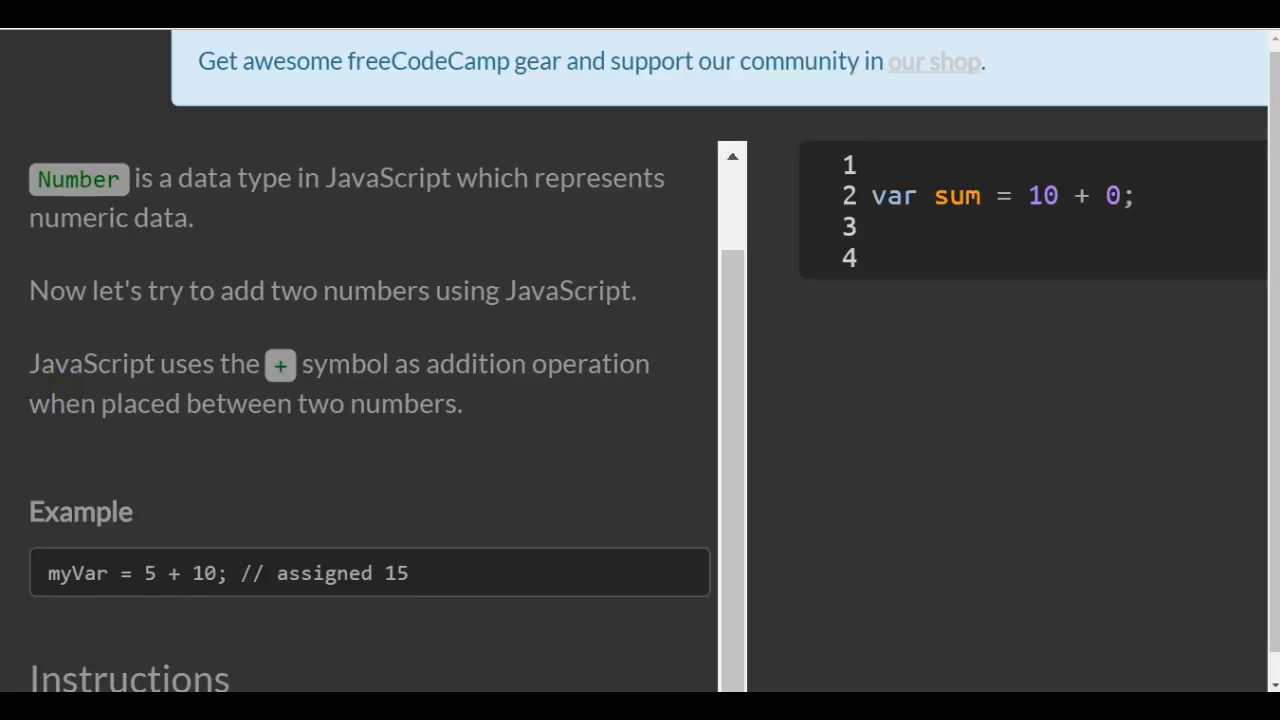
click(876, 164)
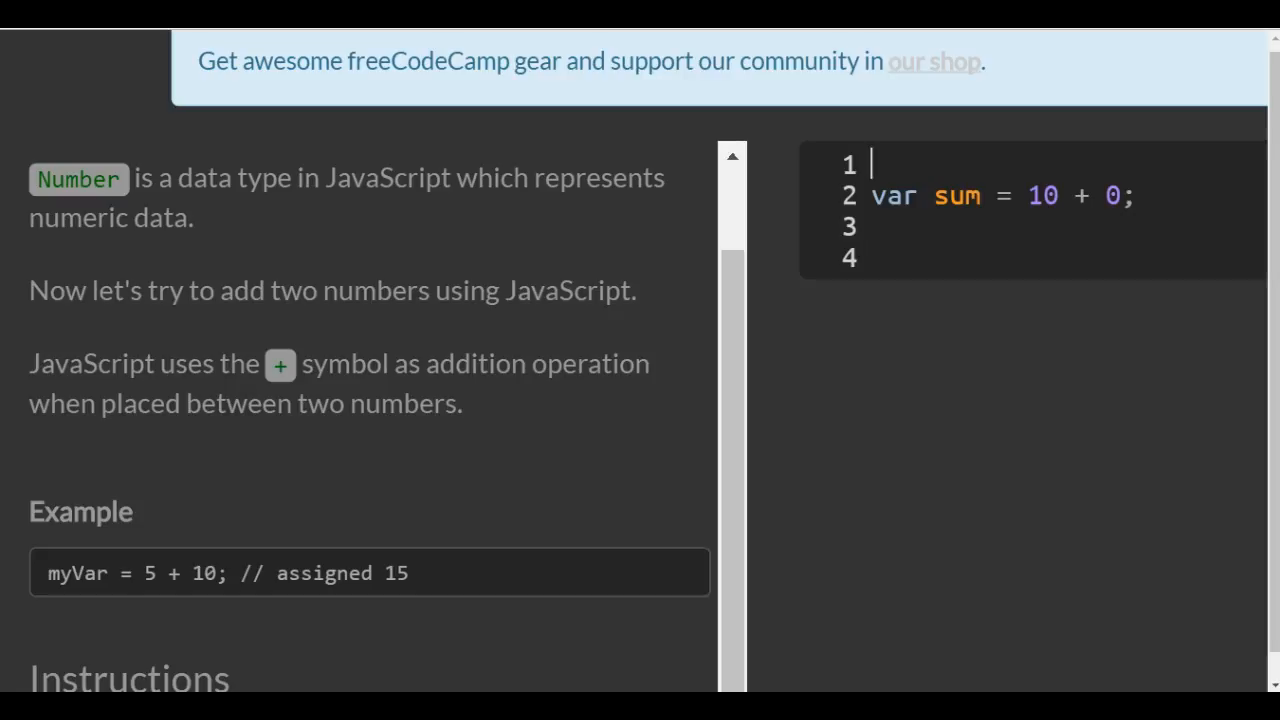
scroll(down, 3)
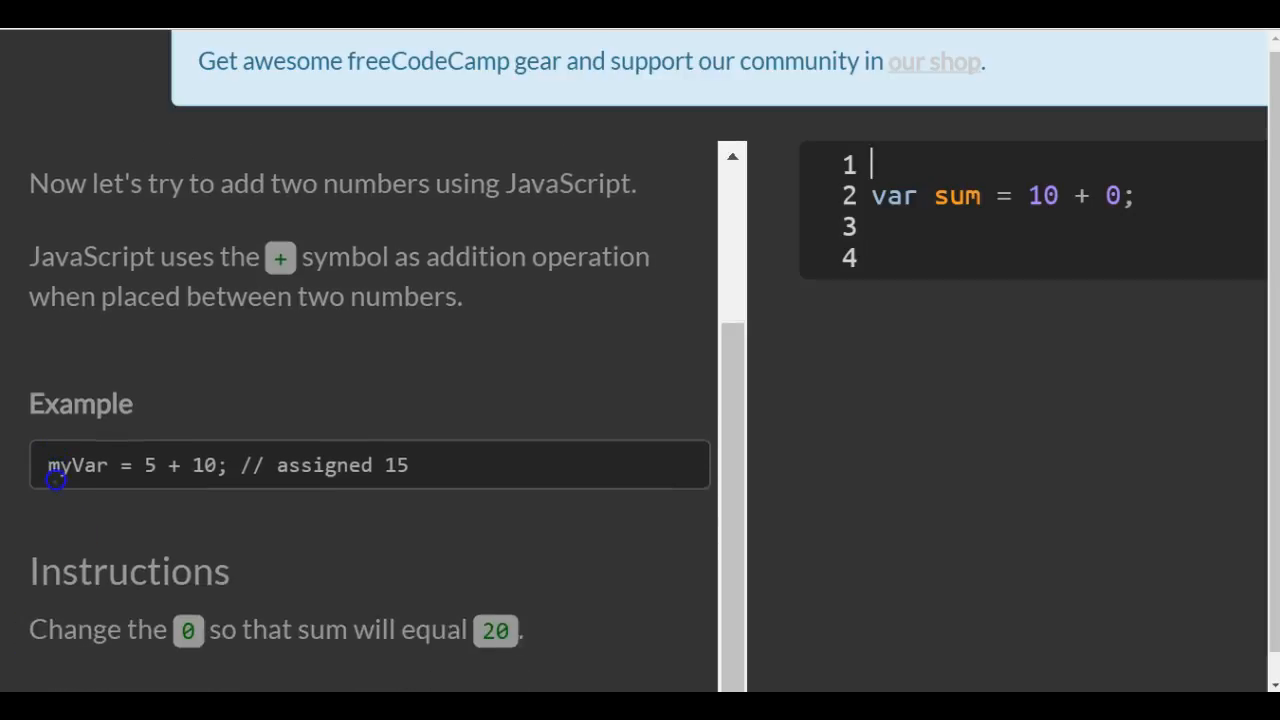
scroll(down, 3)
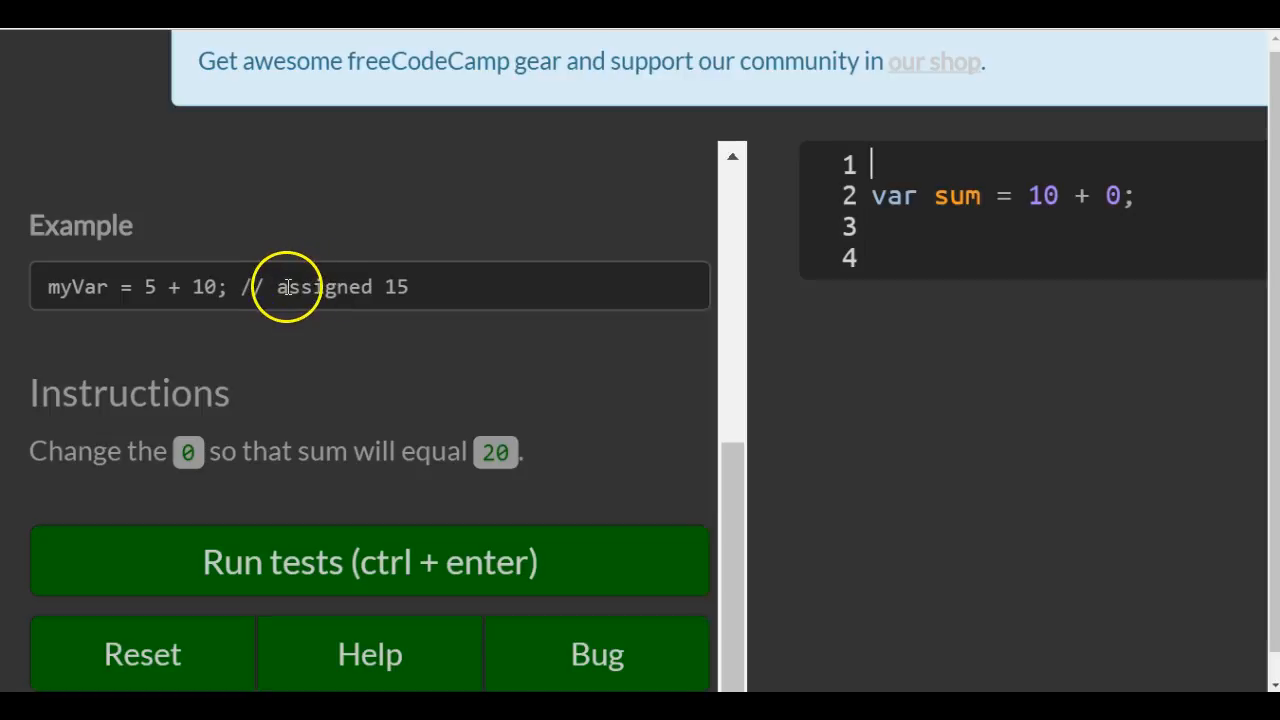
mouse_move(168, 288)
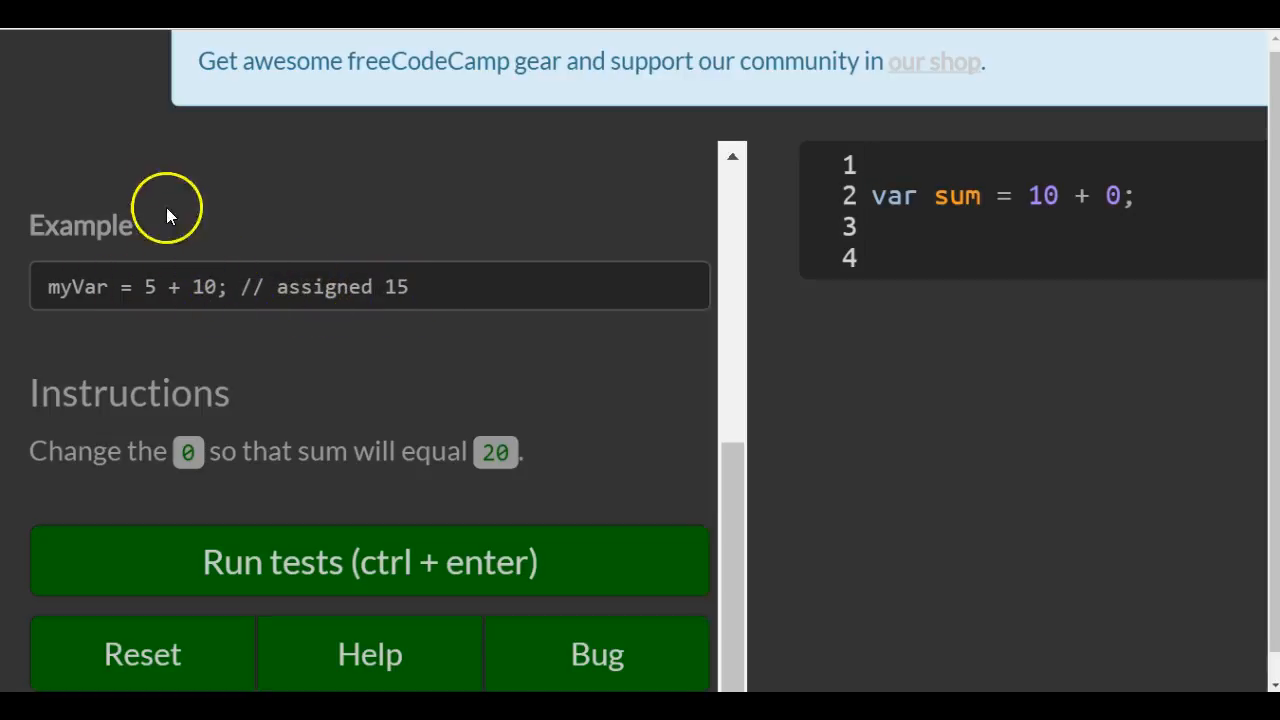
mouse_move(30, 396)
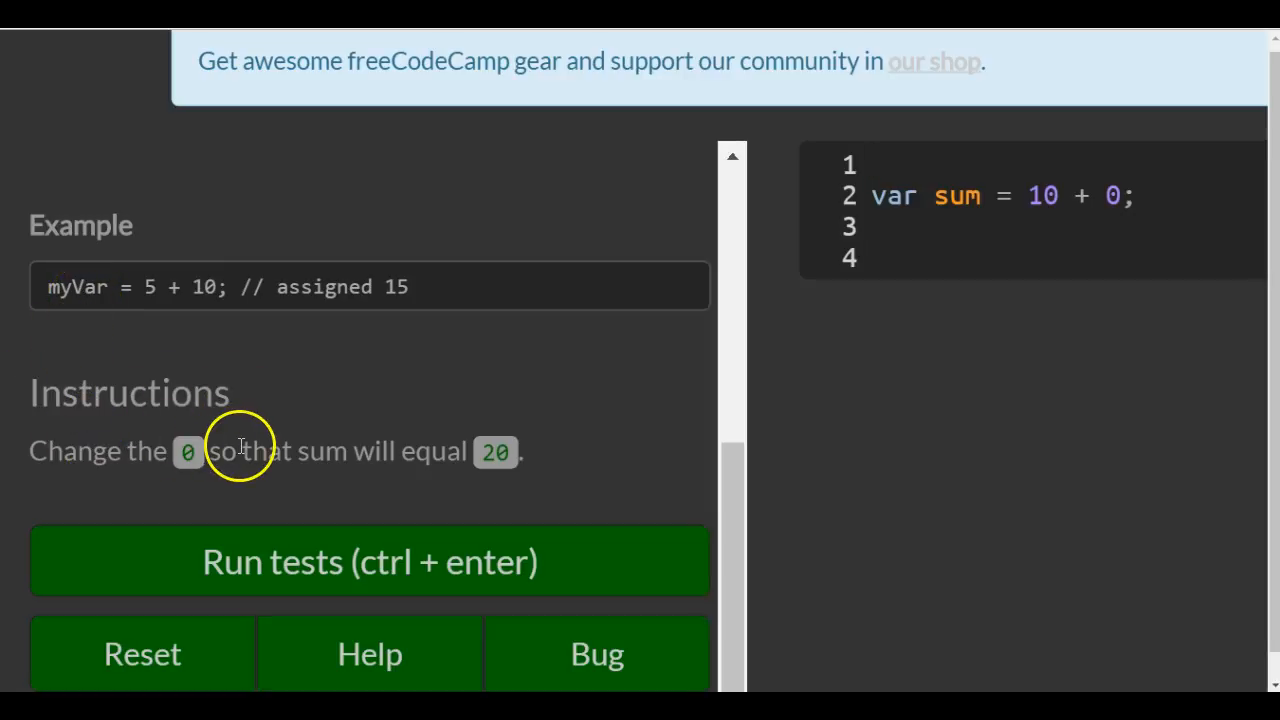
mouse_move(536, 468)
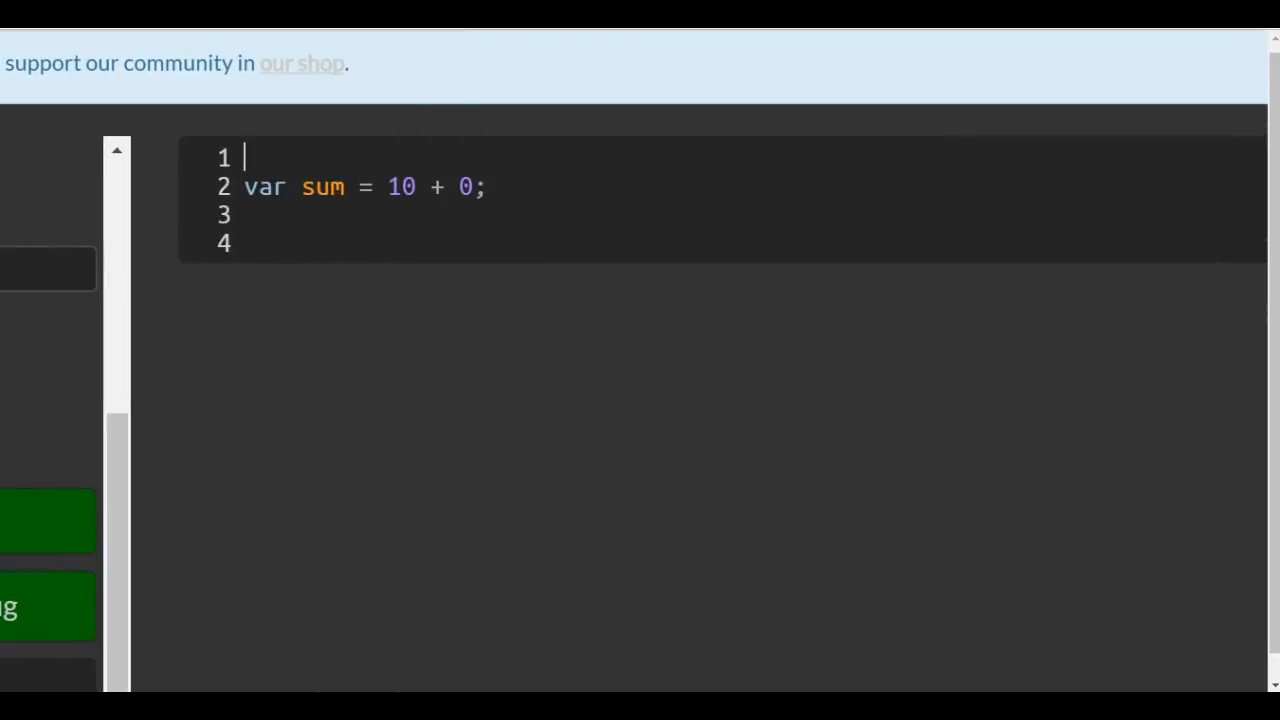
click(464, 188)
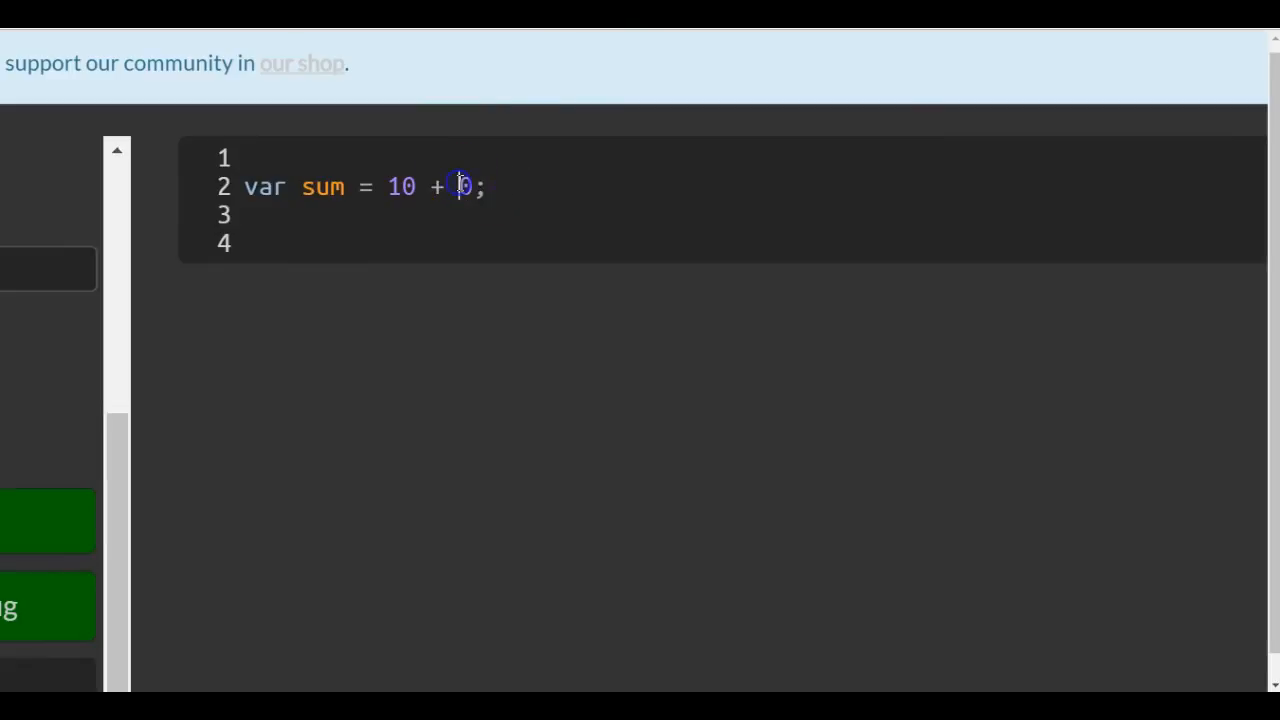
text(1)
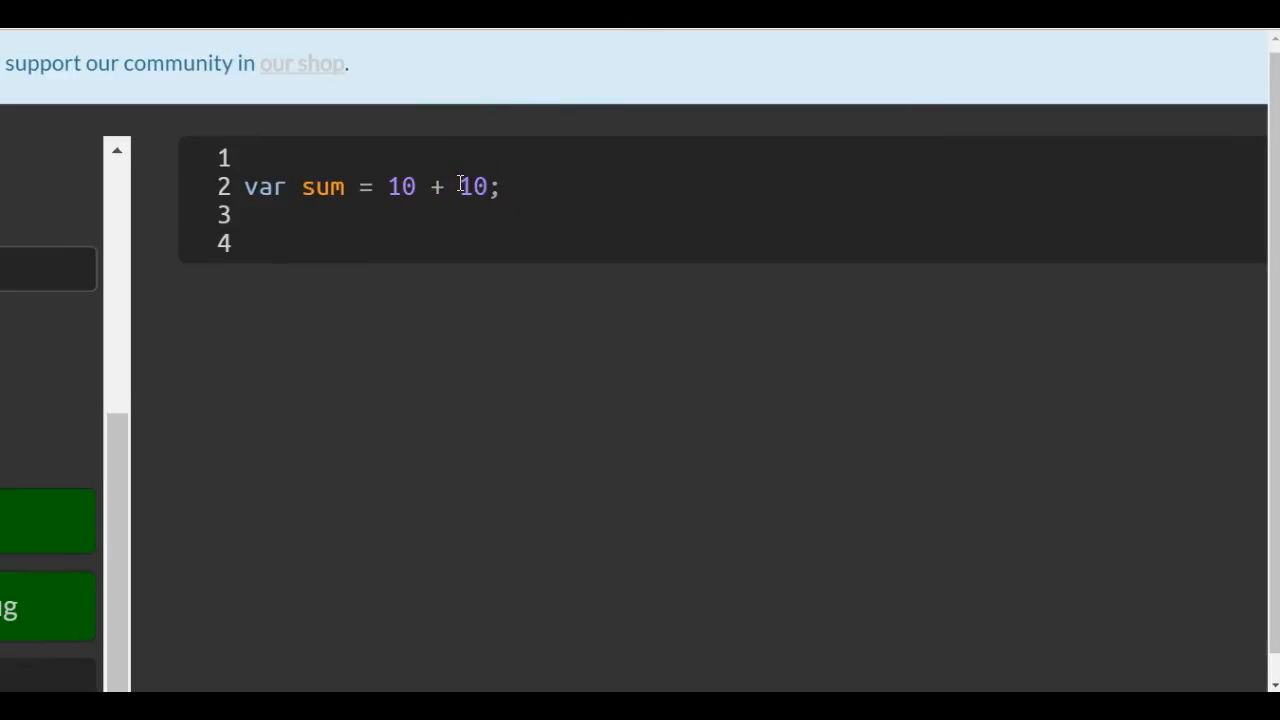